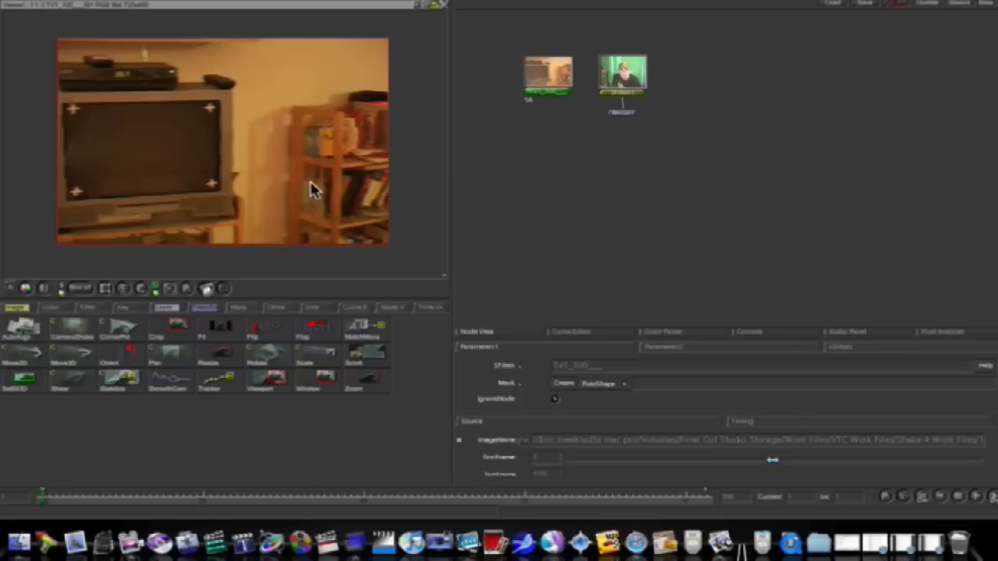
pyautogui.moveTo(350, 160)
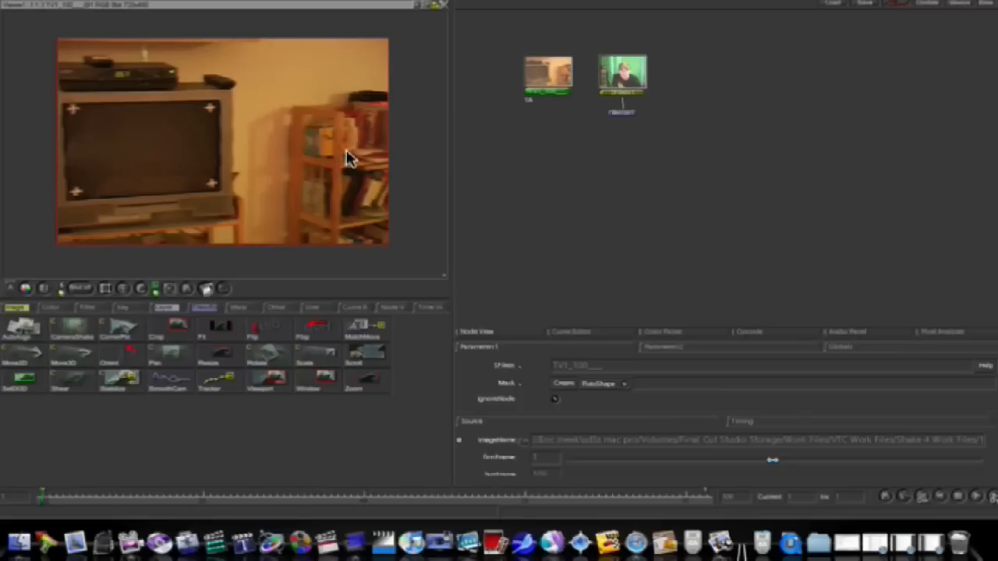
pyautogui.moveTo(362, 156)
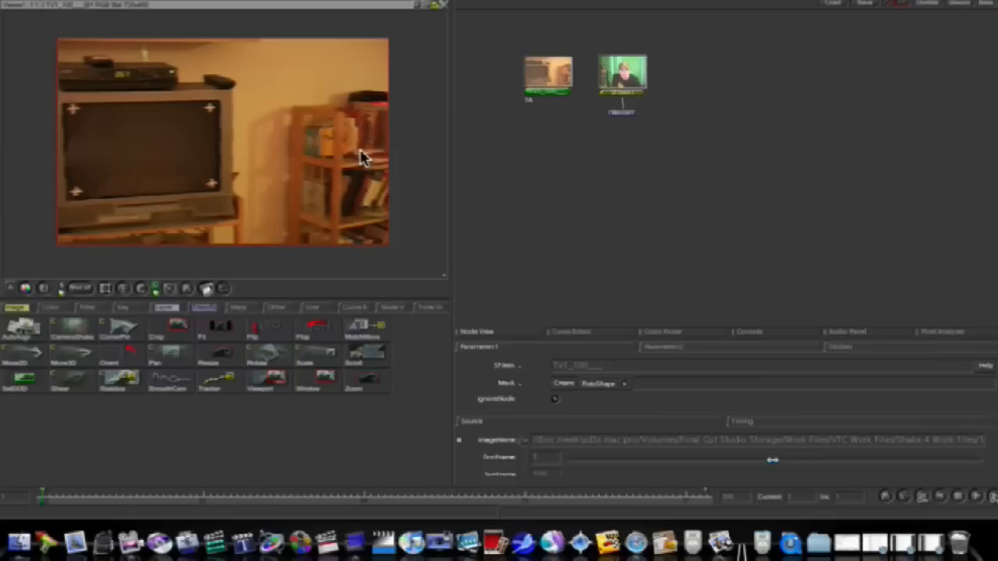
pyautogui.moveTo(346, 154)
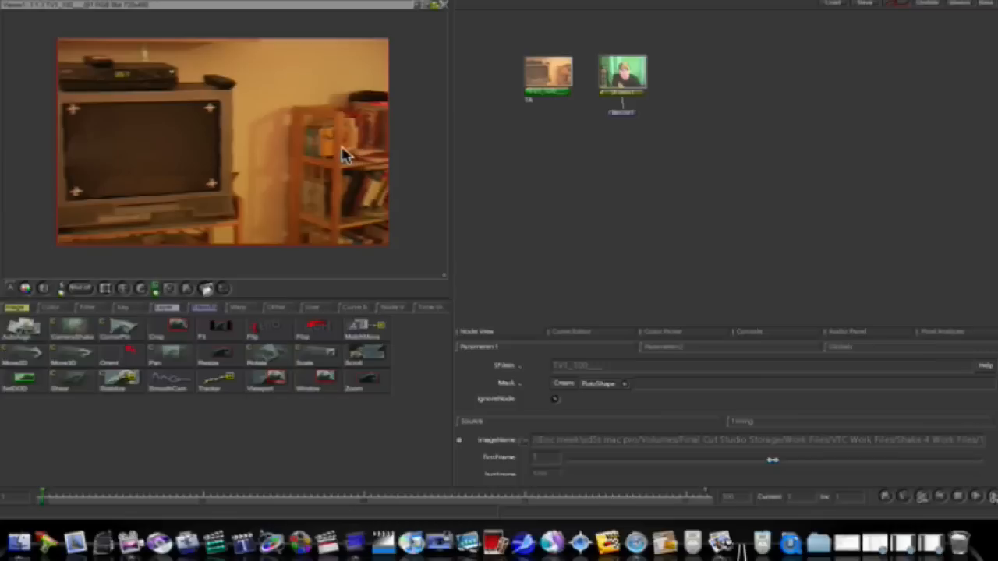
pyautogui.moveTo(823, 542)
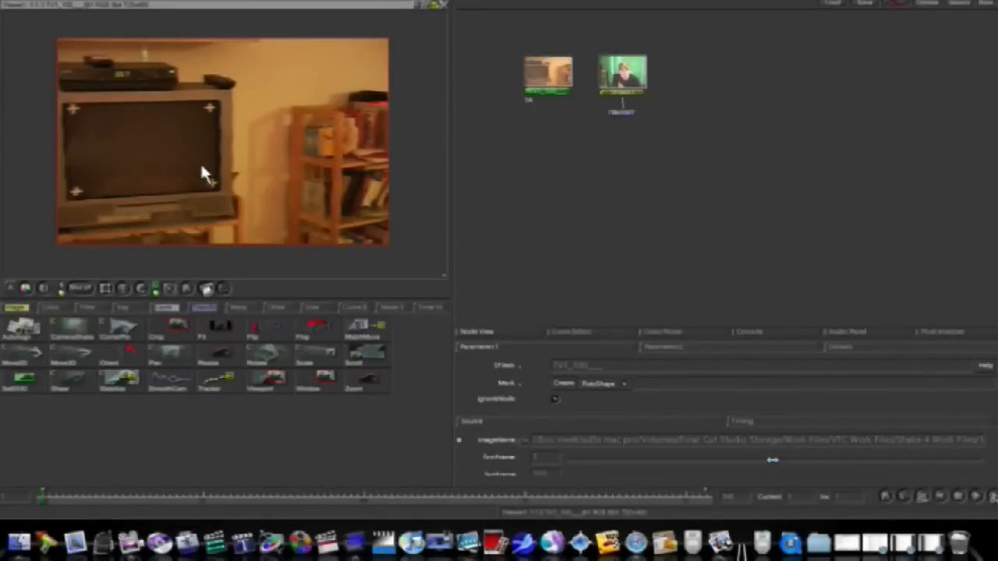
pyautogui.moveTo(115, 113)
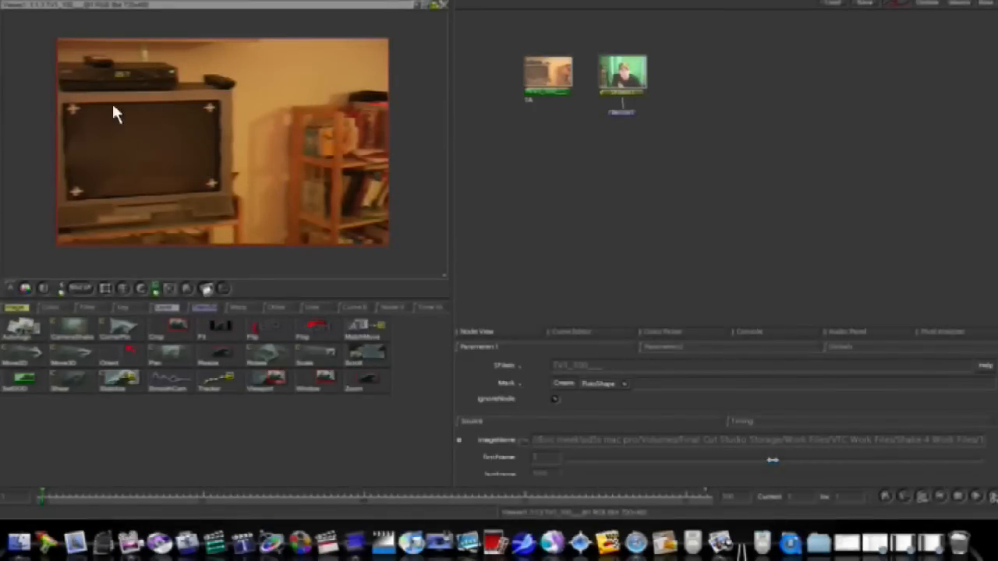
pyautogui.moveTo(154, 138)
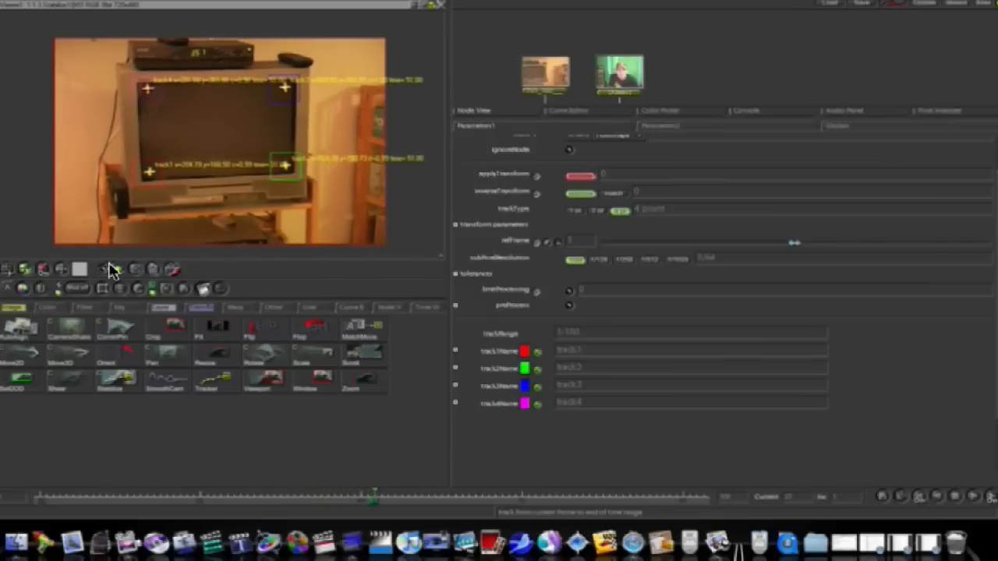
# Step: Track the four TV-corner points forward through the full frame range
pyautogui.click(441, 497)
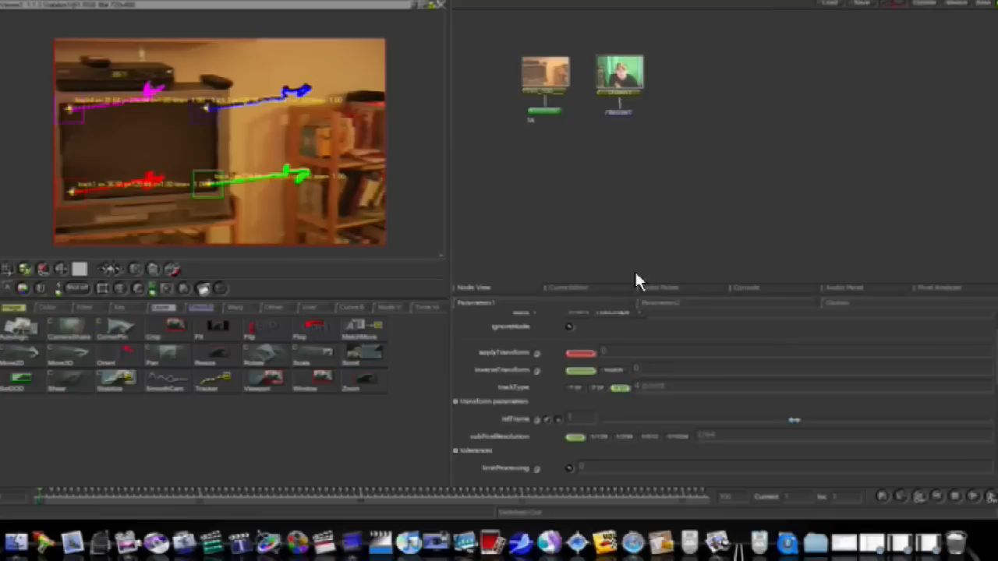
# Step: Turn on applyTransform in the Stabilize parameters and check subPixelResolution
pyautogui.click(546, 70)
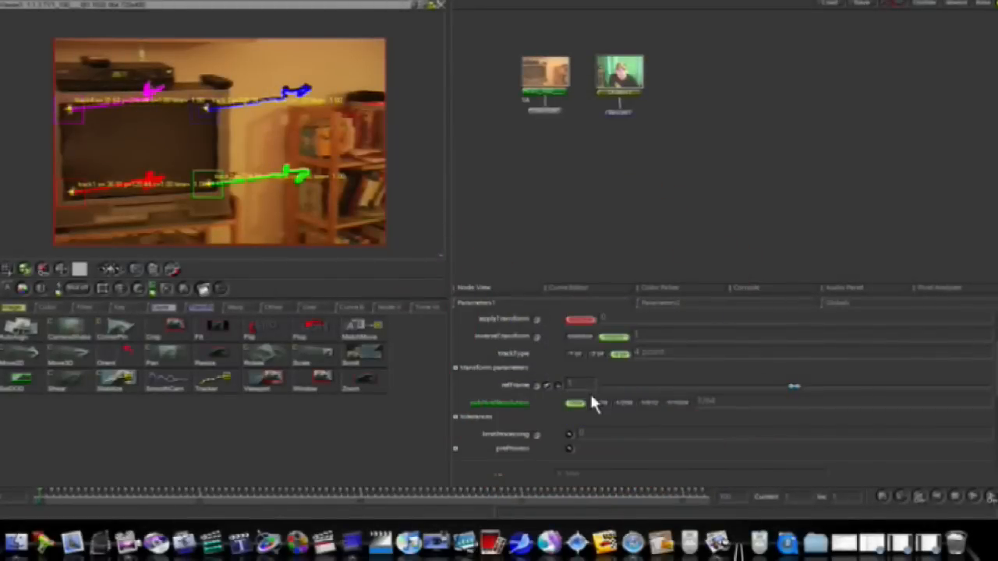
pyautogui.click(581, 385)
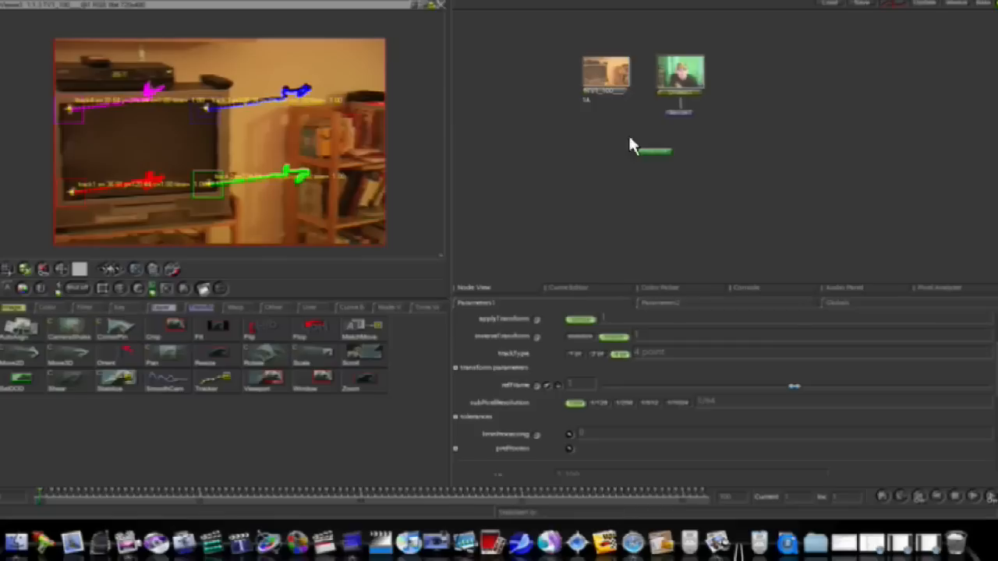
pyautogui.moveTo(669, 132)
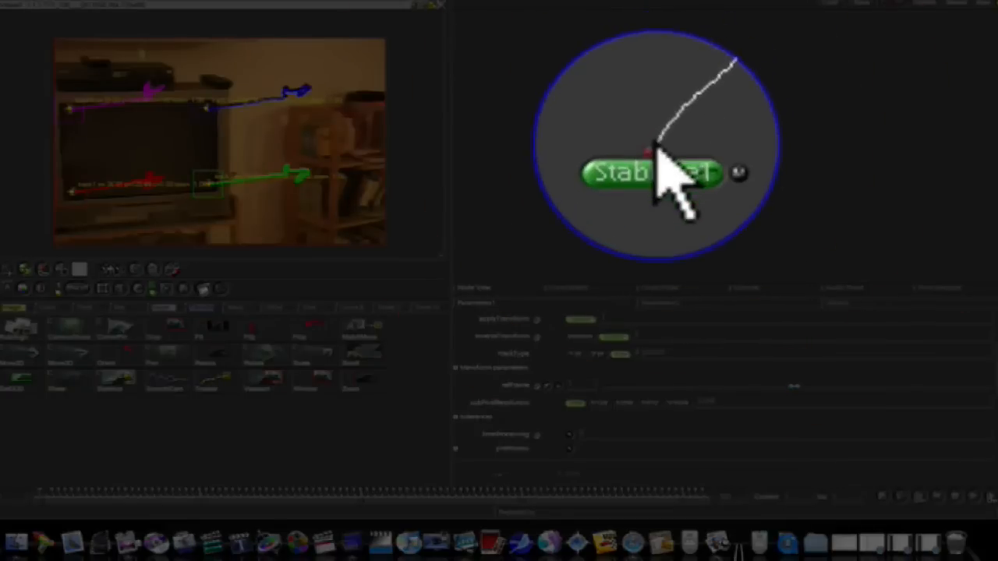
# Step: Wire the CornerPin/Resize branch into the Stabilize node's input
pyautogui.click(651, 173)
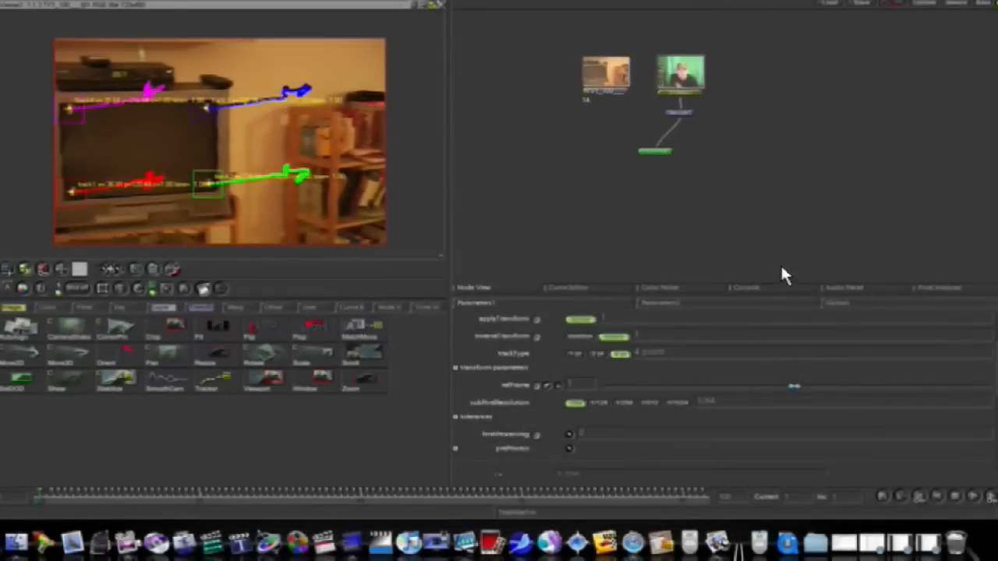
pyautogui.moveTo(655, 150); pyautogui.dragTo(640, 189)
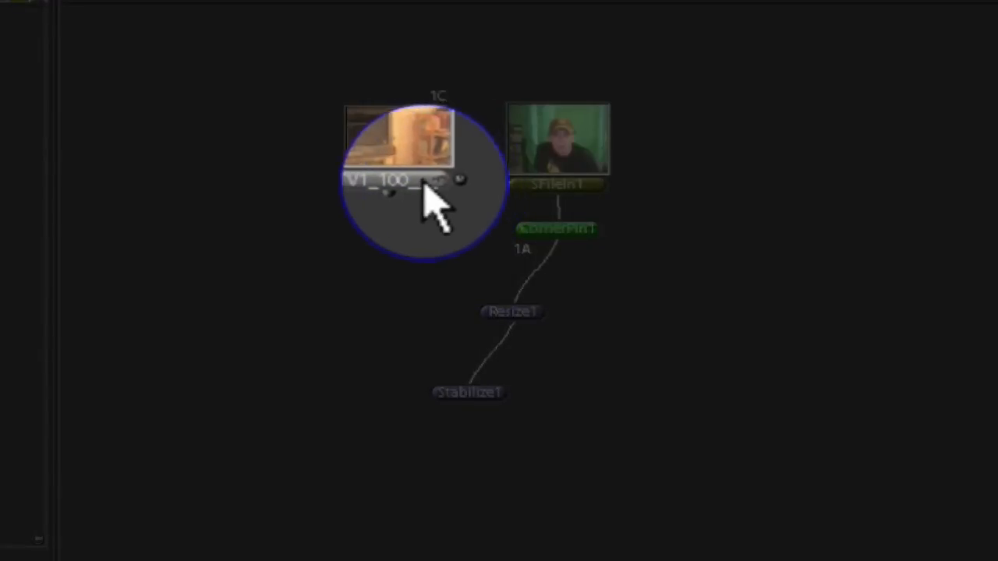
# Step: With room footage as reference, drag all four clip corners onto the TV screen corners
pyautogui.click(393, 181)
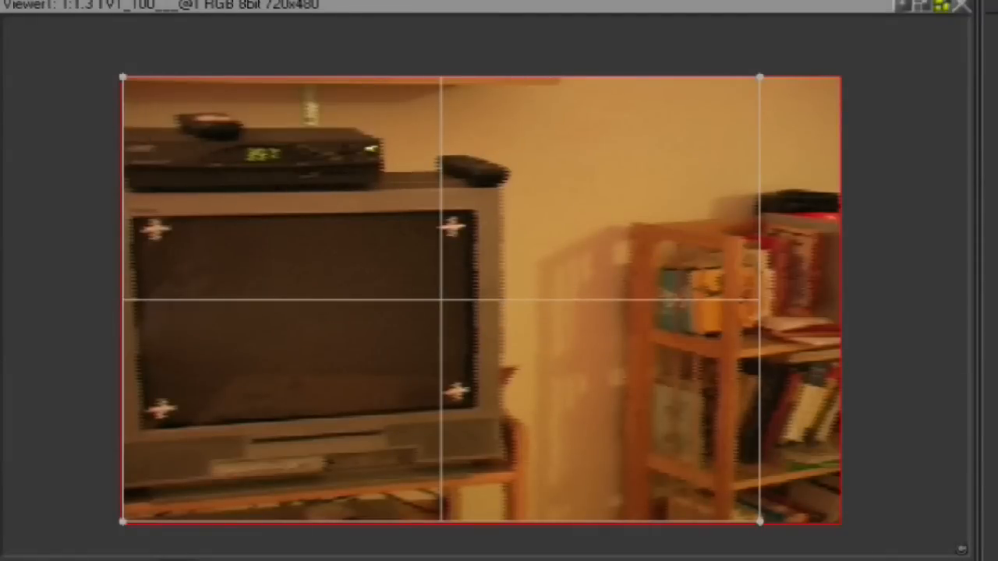
pyautogui.moveTo(125, 78); pyautogui.dragTo(129, 178)
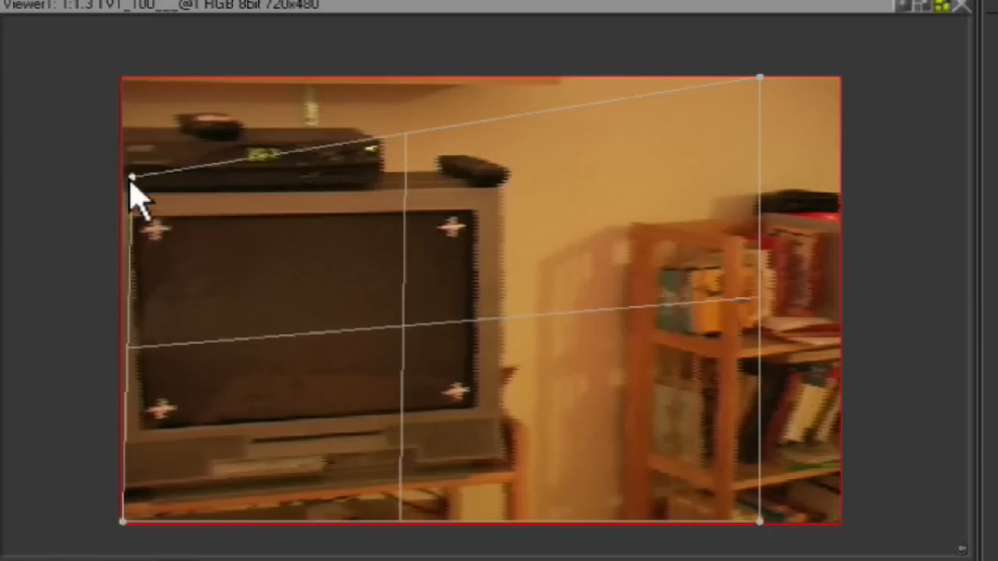
pyautogui.moveTo(132, 177); pyautogui.dragTo(140, 226)
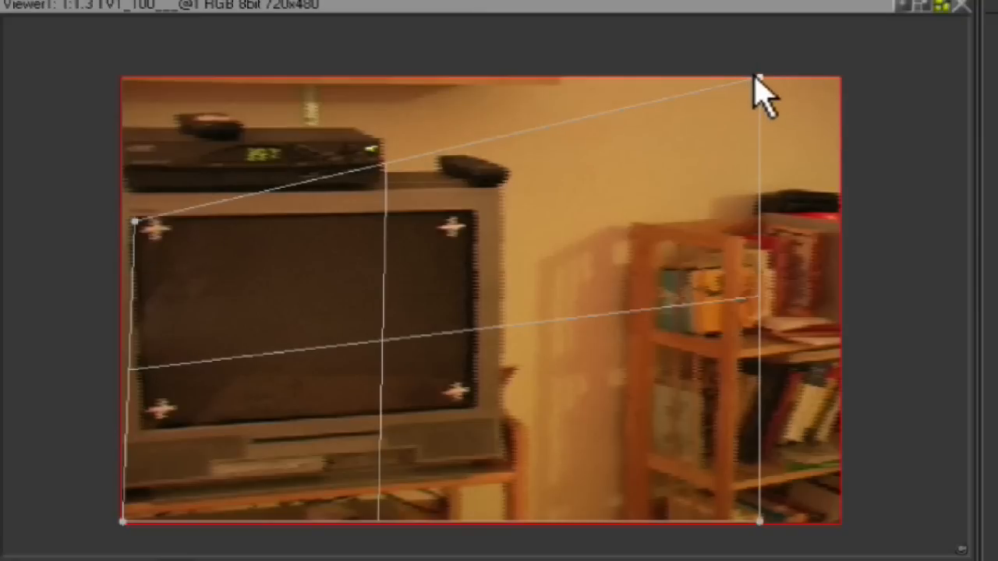
pyautogui.moveTo(761, 82); pyautogui.dragTo(475, 223)
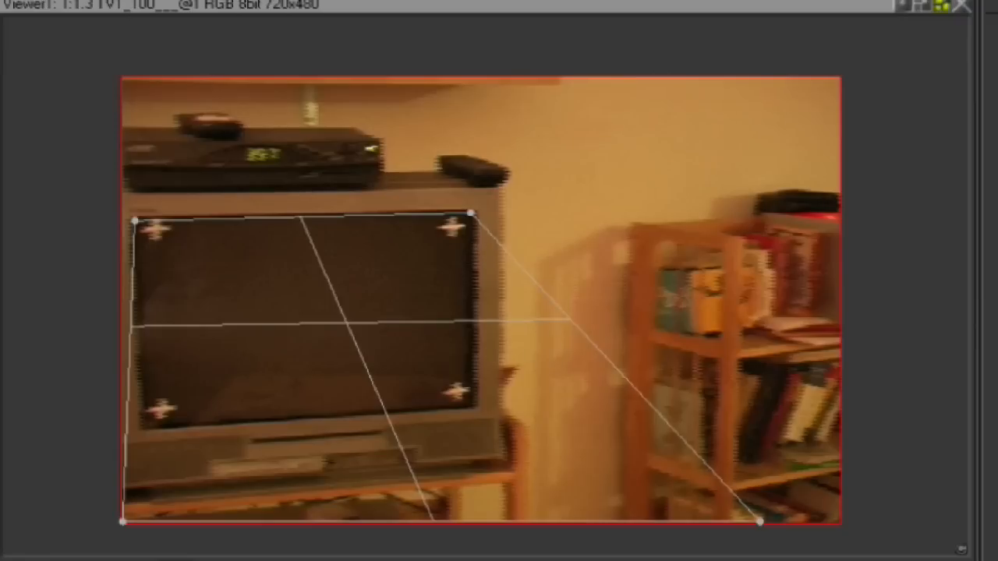
pyautogui.moveTo(780, 523); pyautogui.dragTo(535, 421)
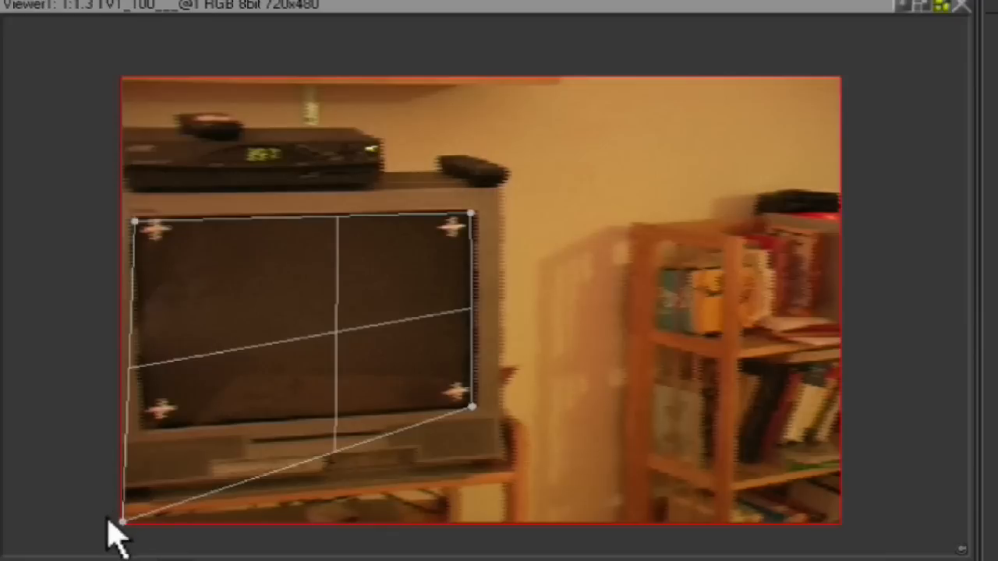
pyautogui.moveTo(125, 519); pyautogui.dragTo(152, 409)
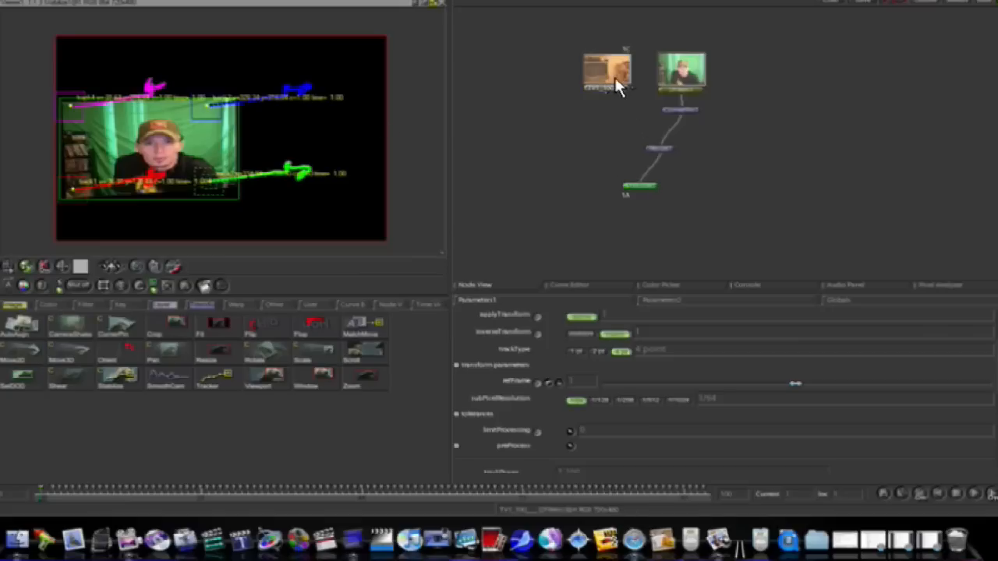
# Step: Set the room footage as the Over node's background beneath the stabilized clip
pyautogui.click(606, 71)
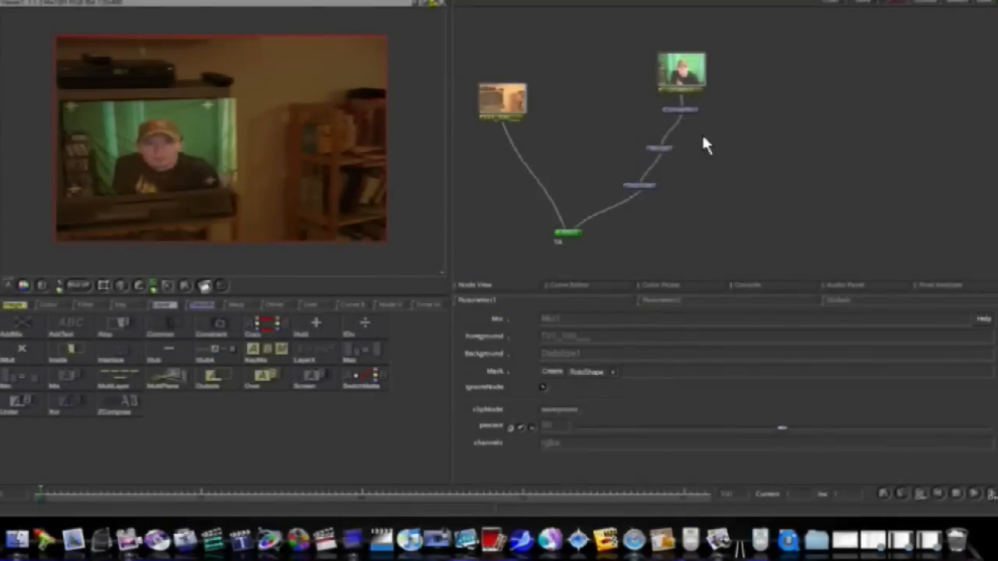
# Step: Adjust CornerPin1's top-right and bottom-right corners to sit on the TV screen edges
pyautogui.click(503, 102)
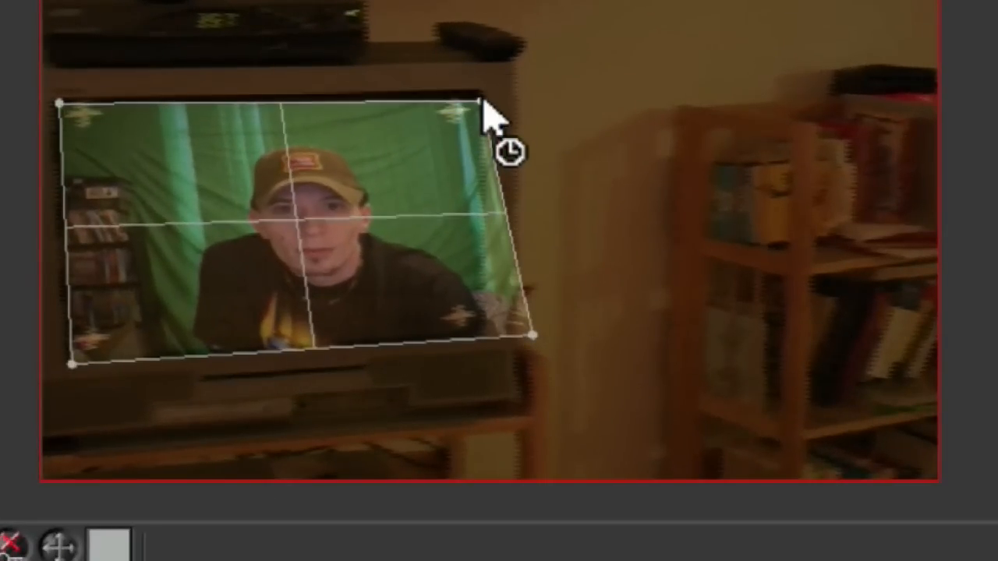
pyautogui.moveTo(483, 105); pyautogui.dragTo(531, 335)
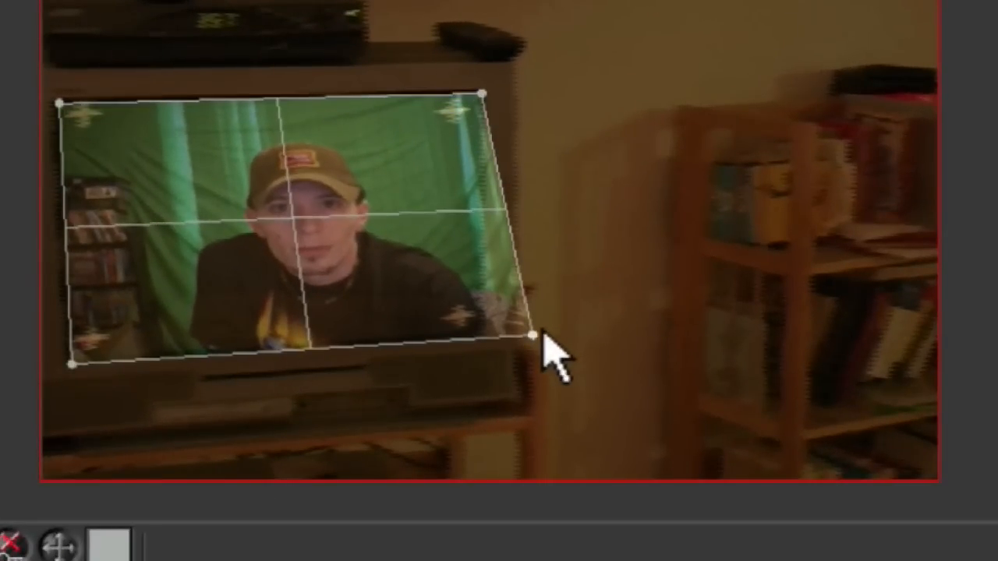
pyautogui.moveTo(552, 347); pyautogui.dragTo(506, 355)
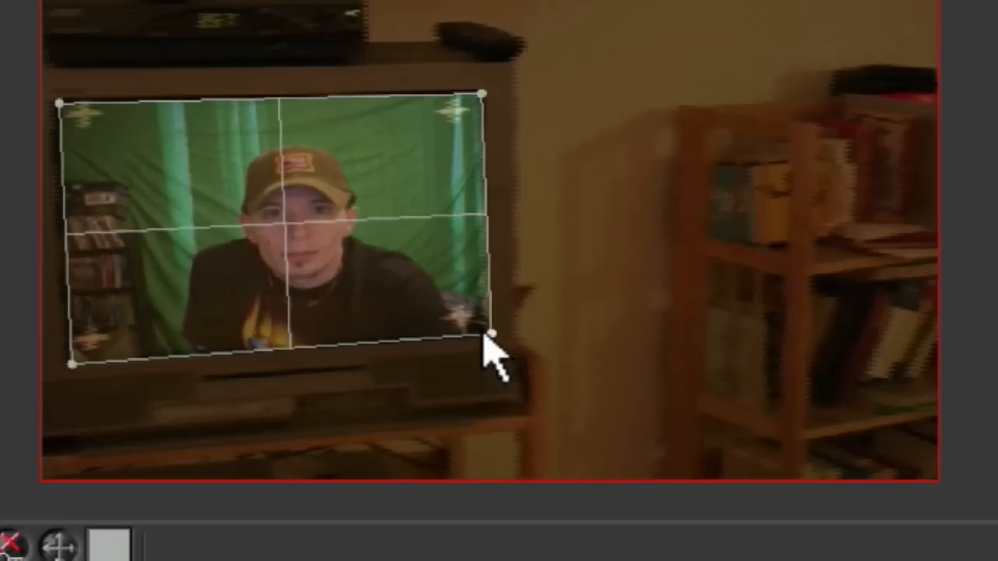
pyautogui.moveTo(495, 343); pyautogui.dragTo(484, 331)
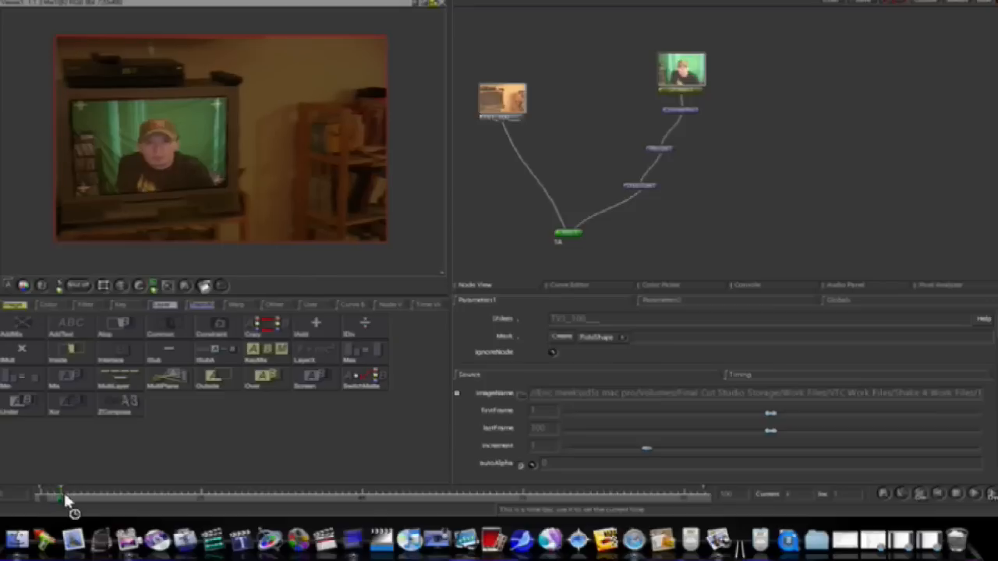
# Step: Scrub to later frames to check the presenter stays locked to the TV
pyautogui.moveTo(61, 494); pyautogui.dragTo(147, 494)
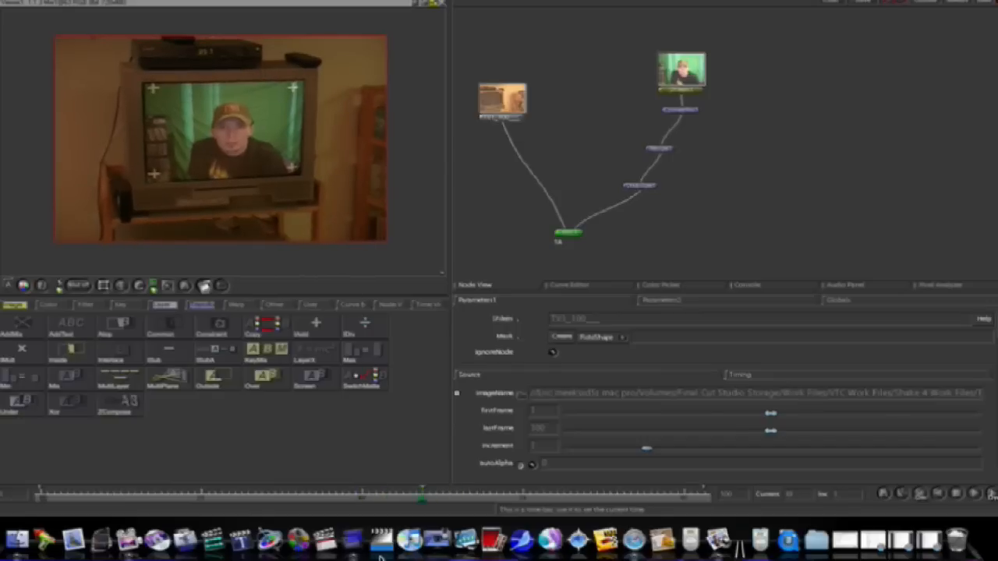
pyautogui.click(105, 494)
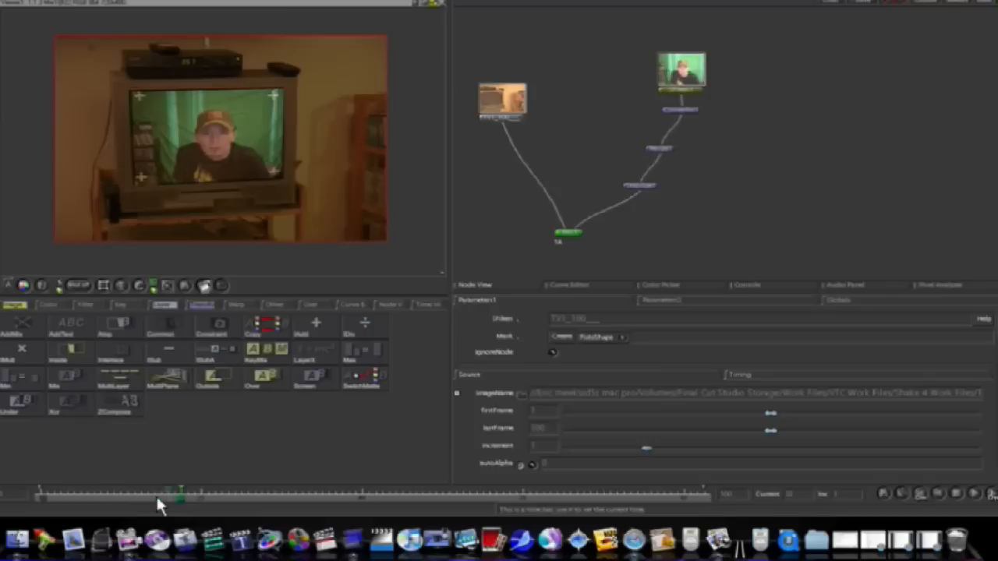
pyautogui.moveTo(183, 495)
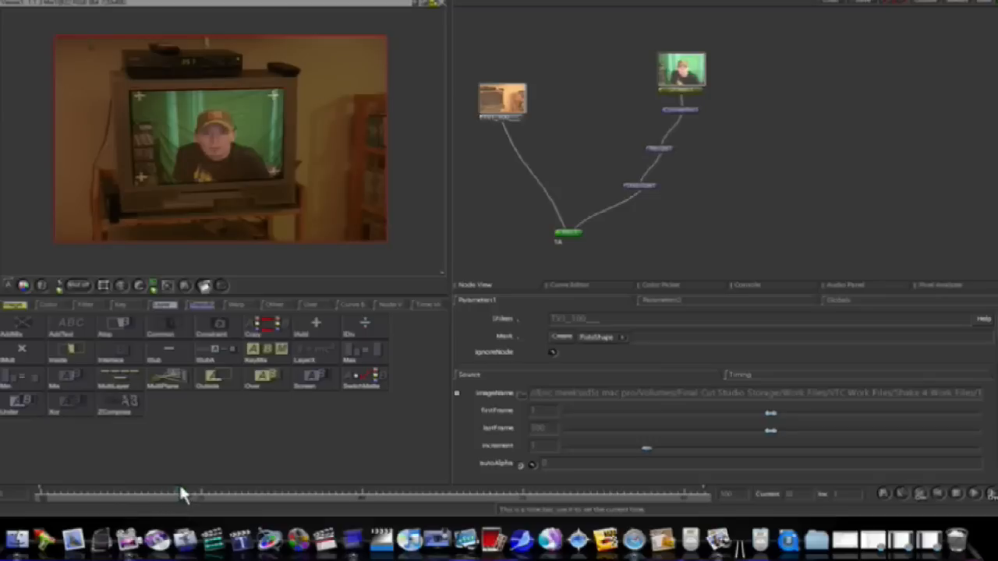